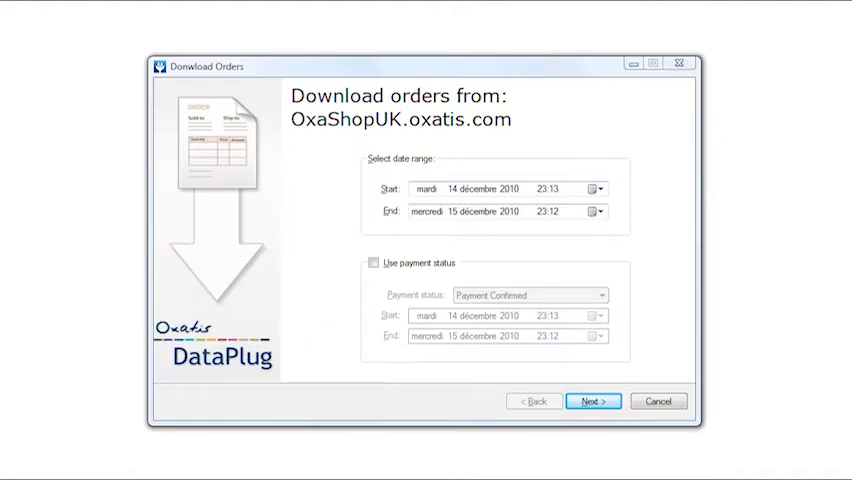
Advance the Download Orders wizard to the Excel/CSV export step.
left_click(596, 400)
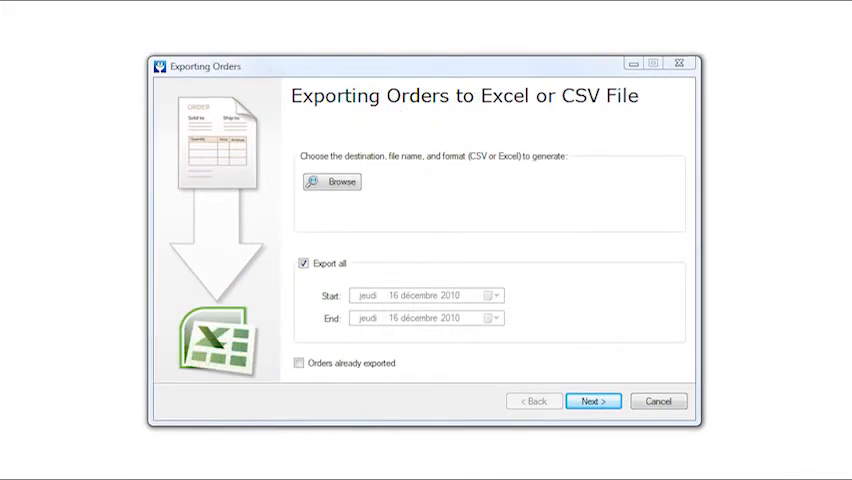